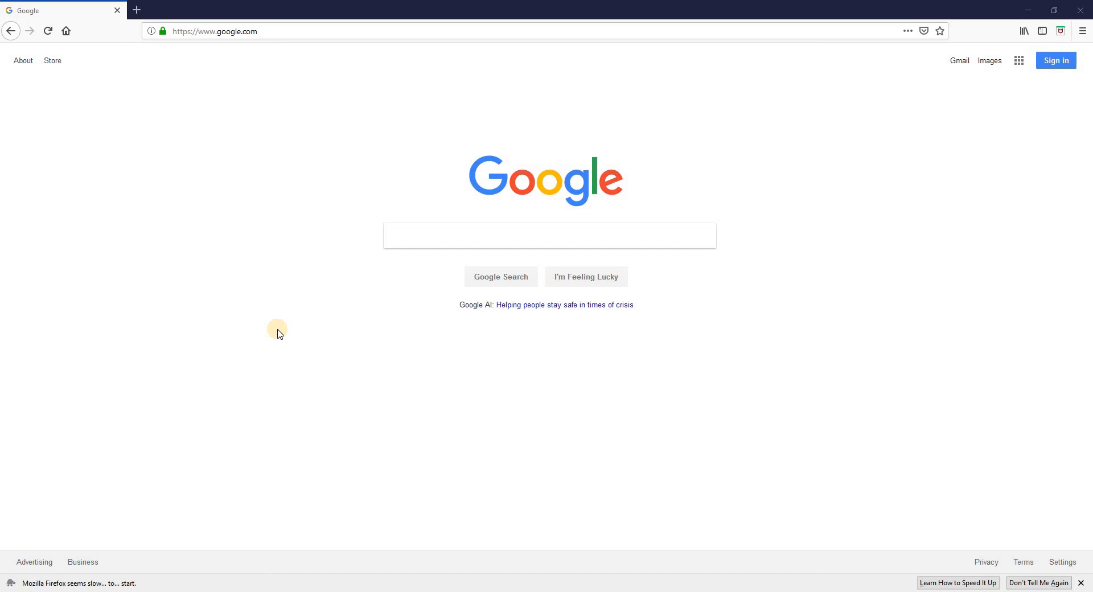
pyautogui.moveTo(212, 329)
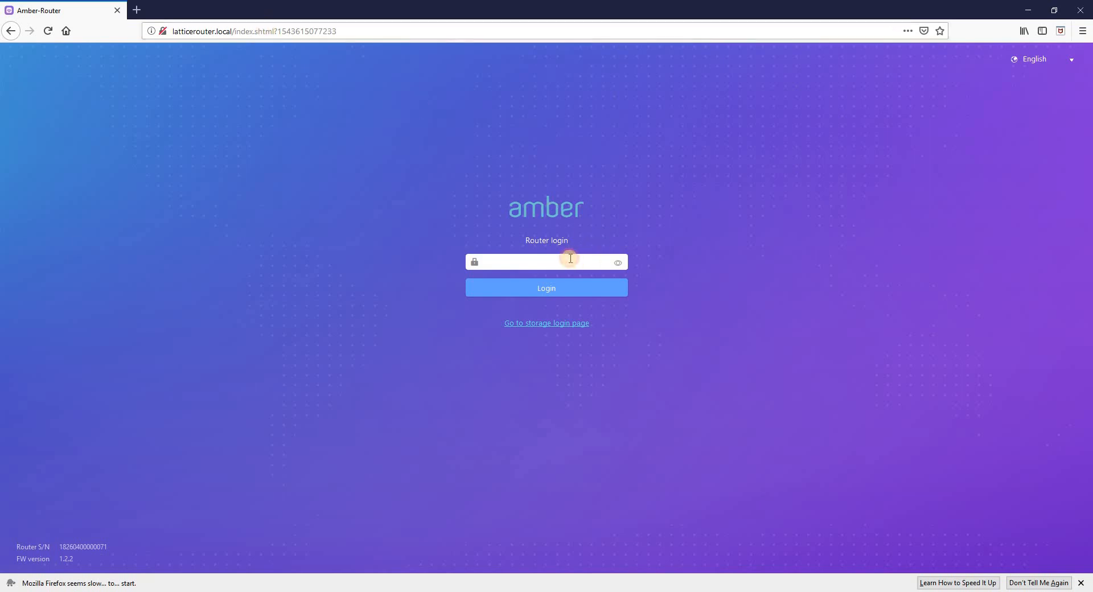
# Enter the router password on the login page and log in to the Dashboard.
pyautogui.click(543, 261)
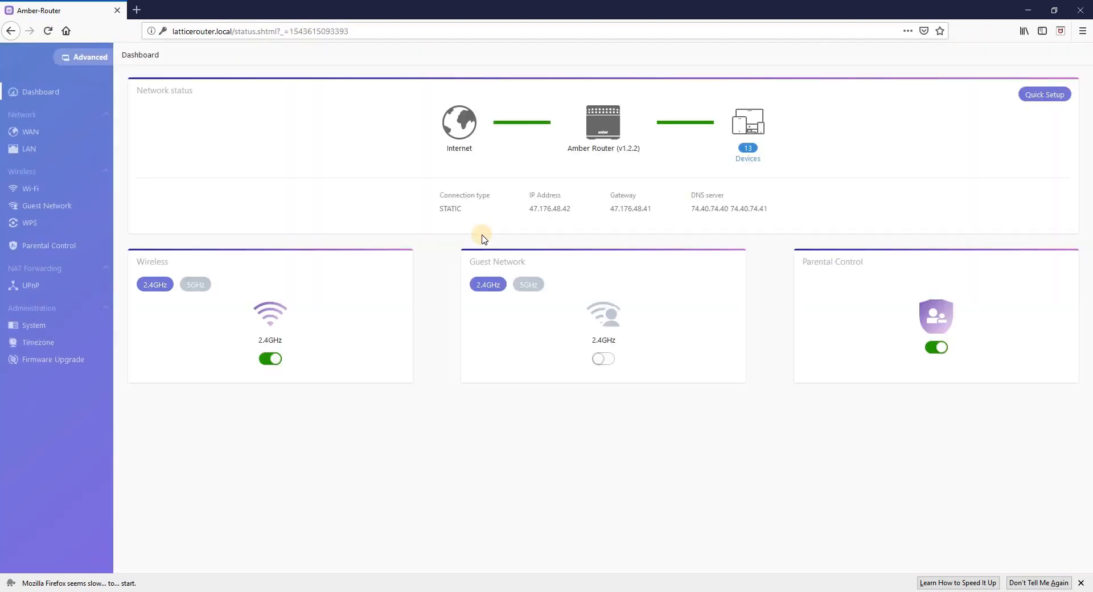
pyautogui.moveTo(469, 238)
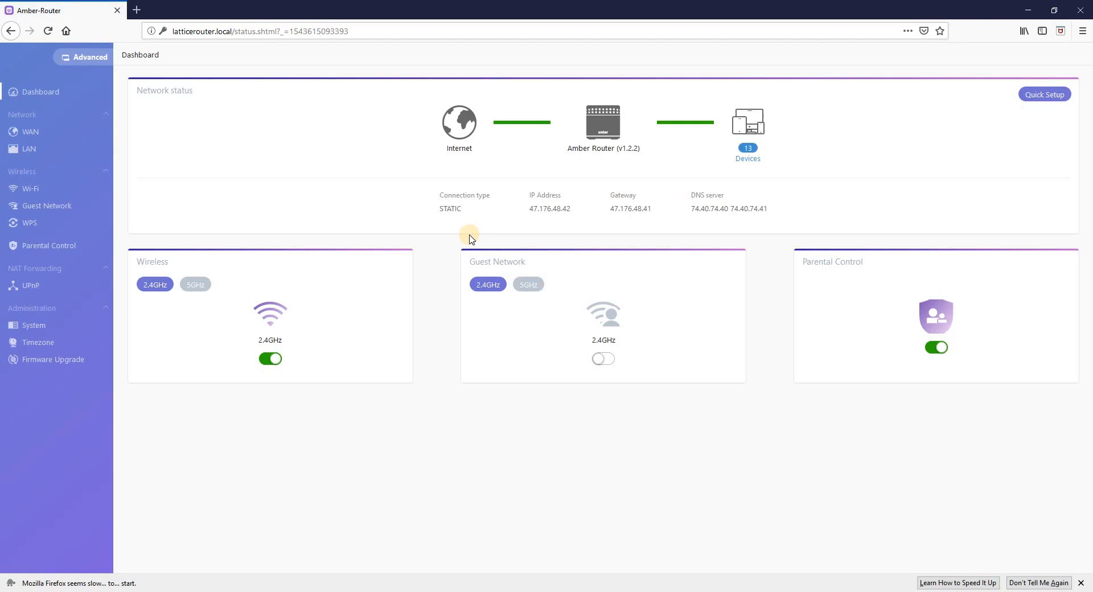
pyautogui.moveTo(33, 325)
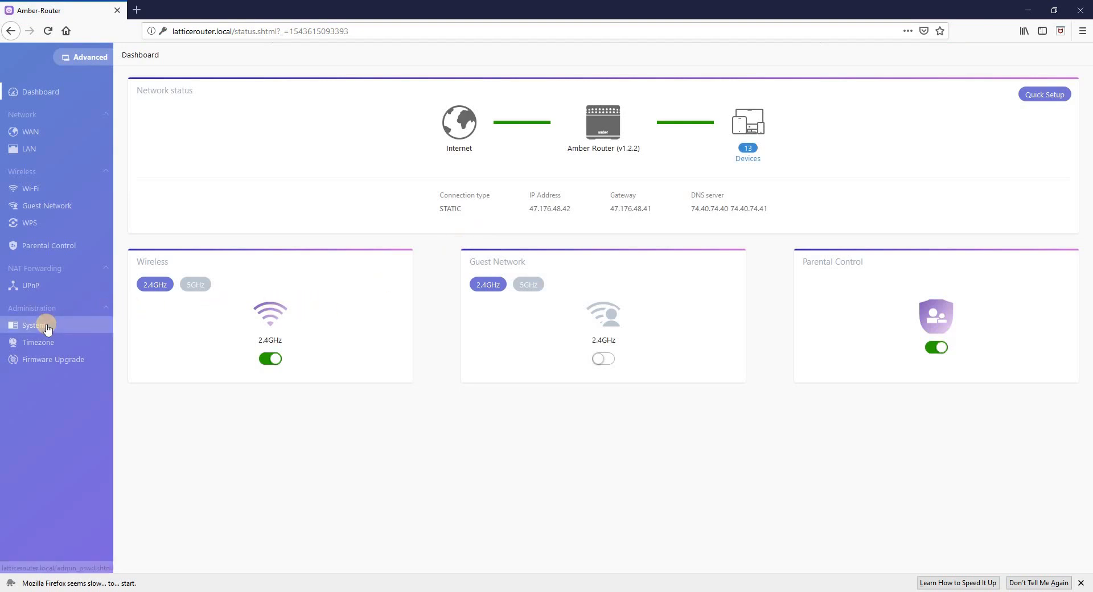
# On Administration > System, fill in the current, new and confirm password fields.
pyautogui.click(34, 325)
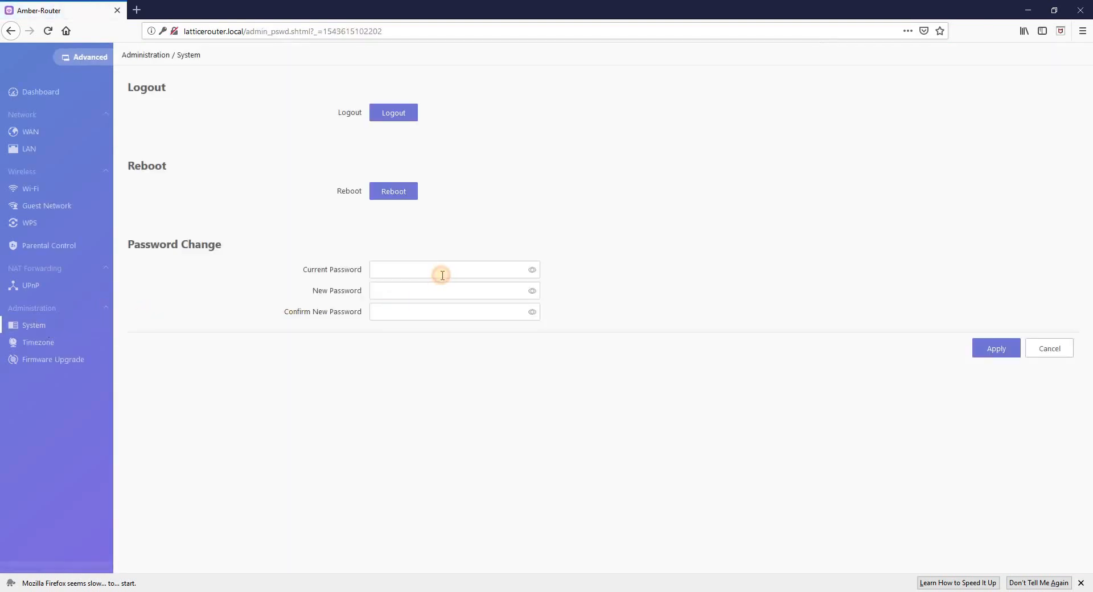
pyautogui.click(450, 269)
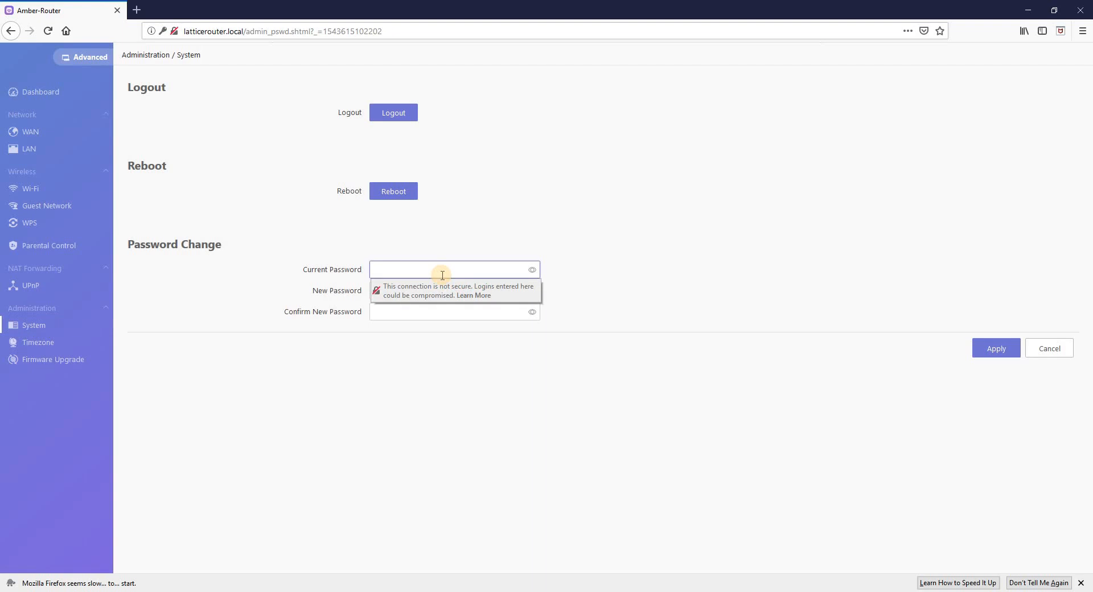
pyautogui.click(432, 269)
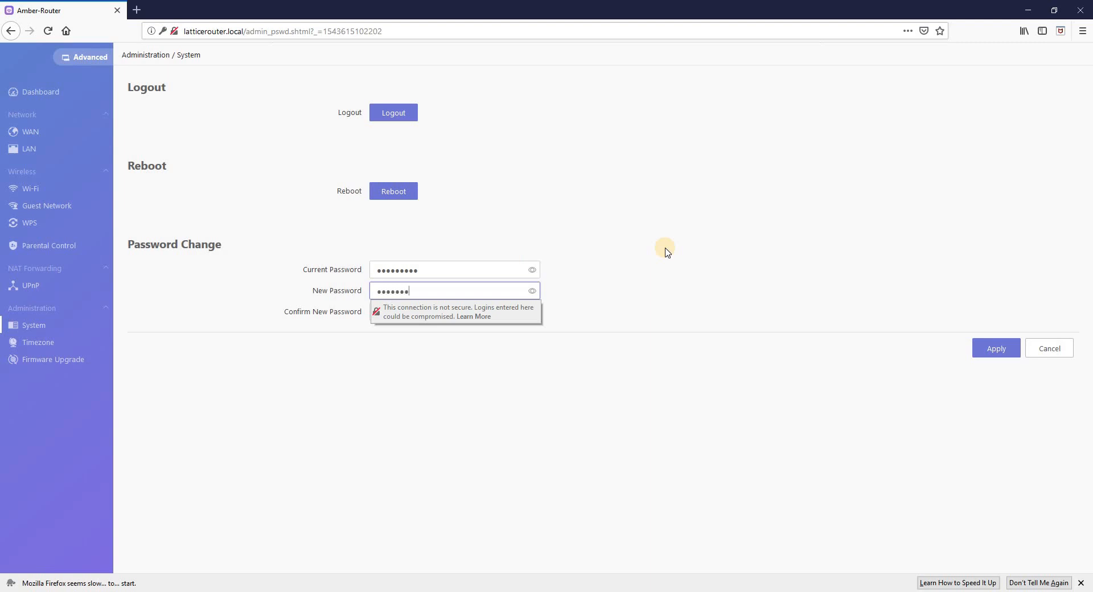
pyautogui.click(450, 312)
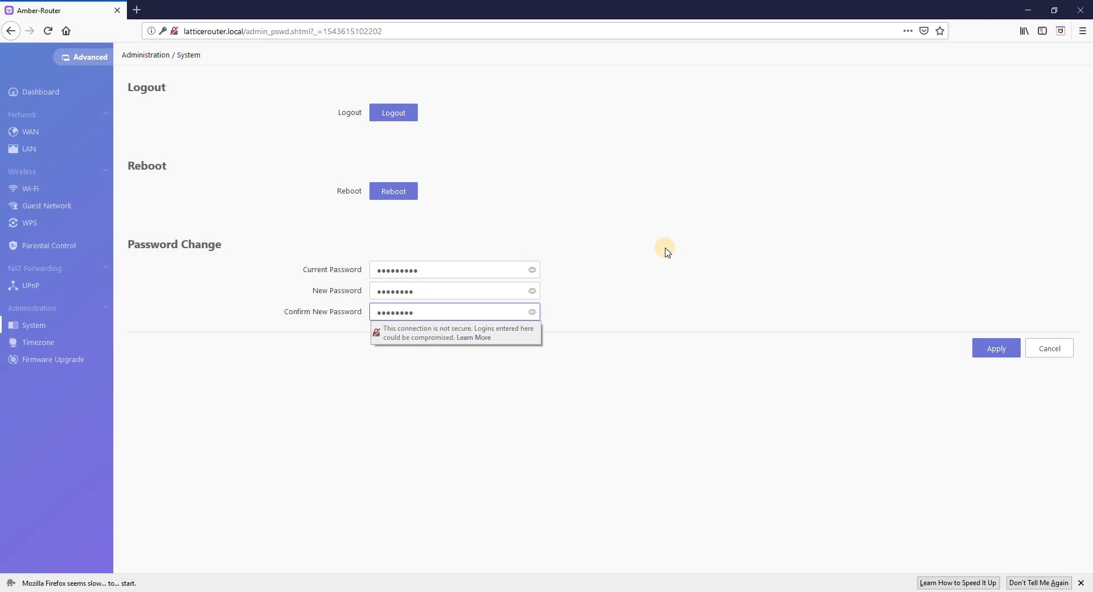
# Dismiss the insecure connection warning, apply the password change, and acknowledge Configuration success.
pyautogui.click(995, 348)
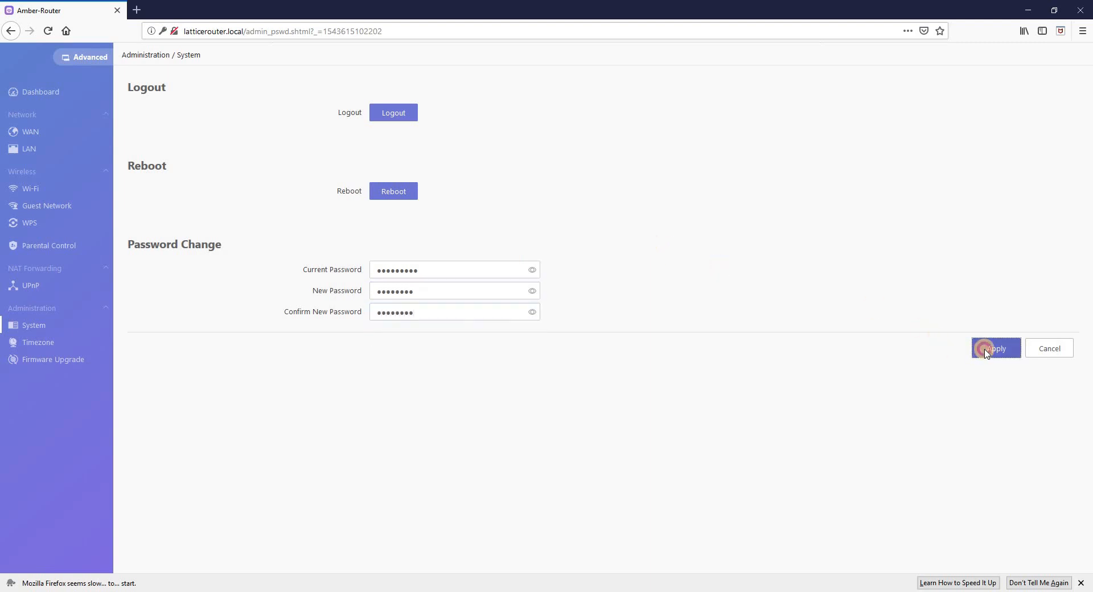
pyautogui.click(994, 348)
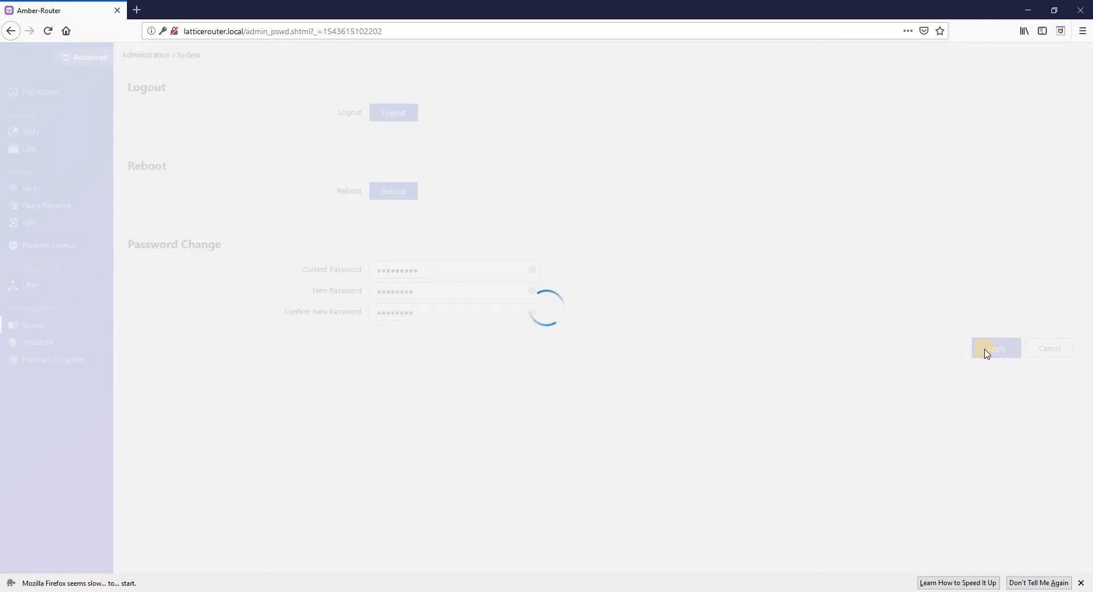
pyautogui.click(995, 347)
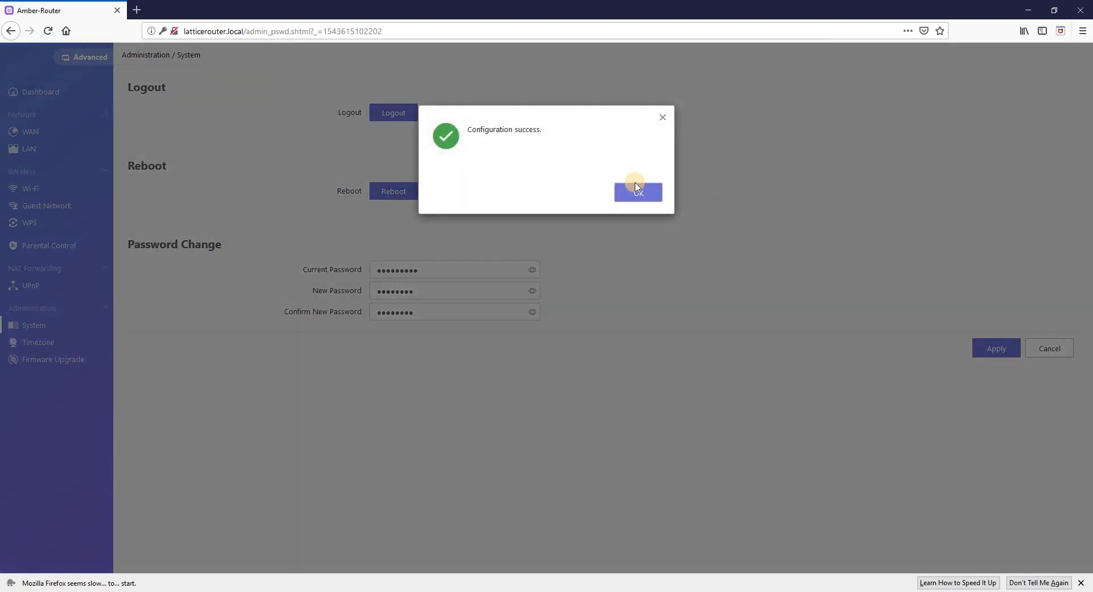
pyautogui.click(636, 191)
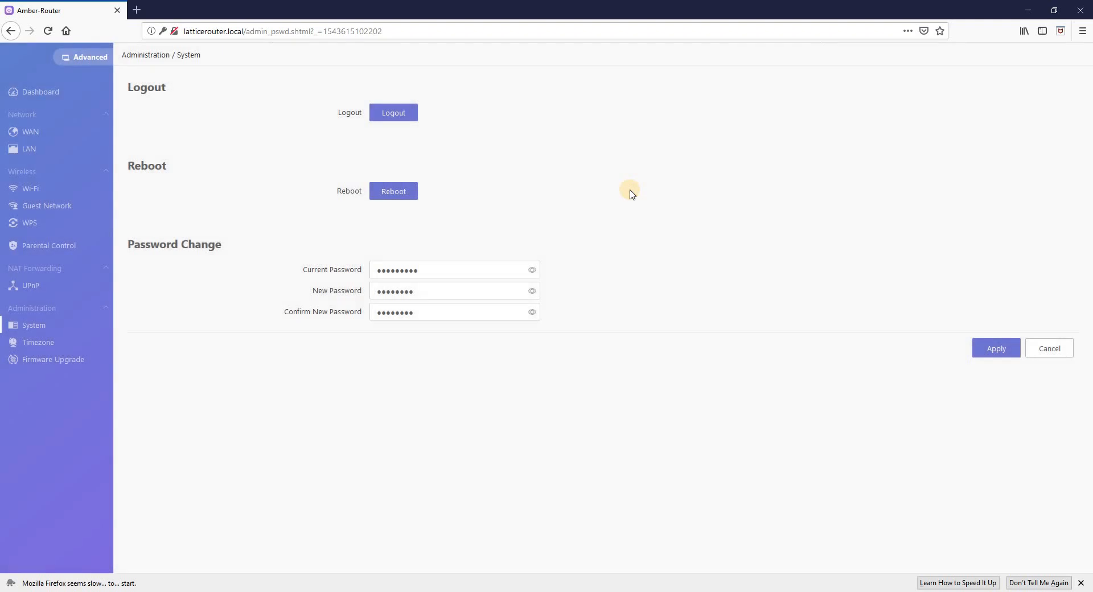
pyautogui.moveTo(602, 197)
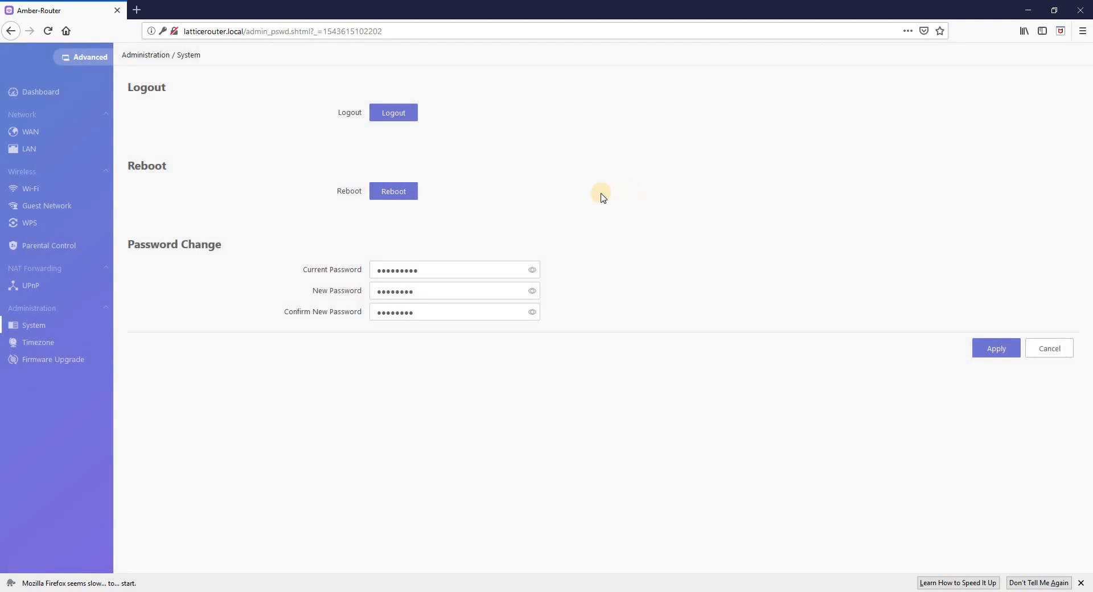